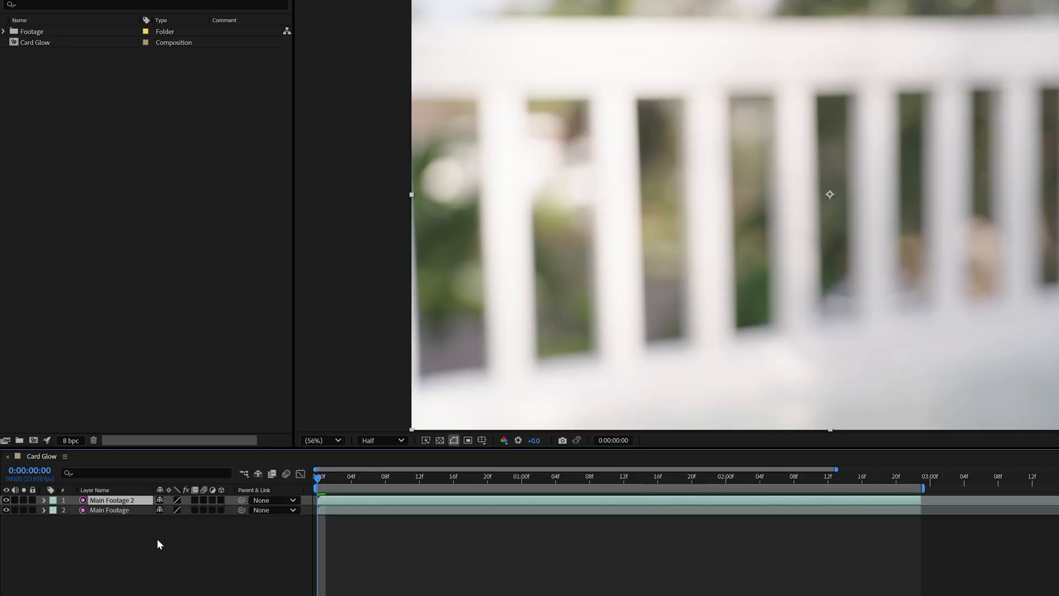
# Rename the duplicated footage layer 'Card Mask' and move to frame 17 where the card shows.
pyautogui.doubleClick(110, 500)
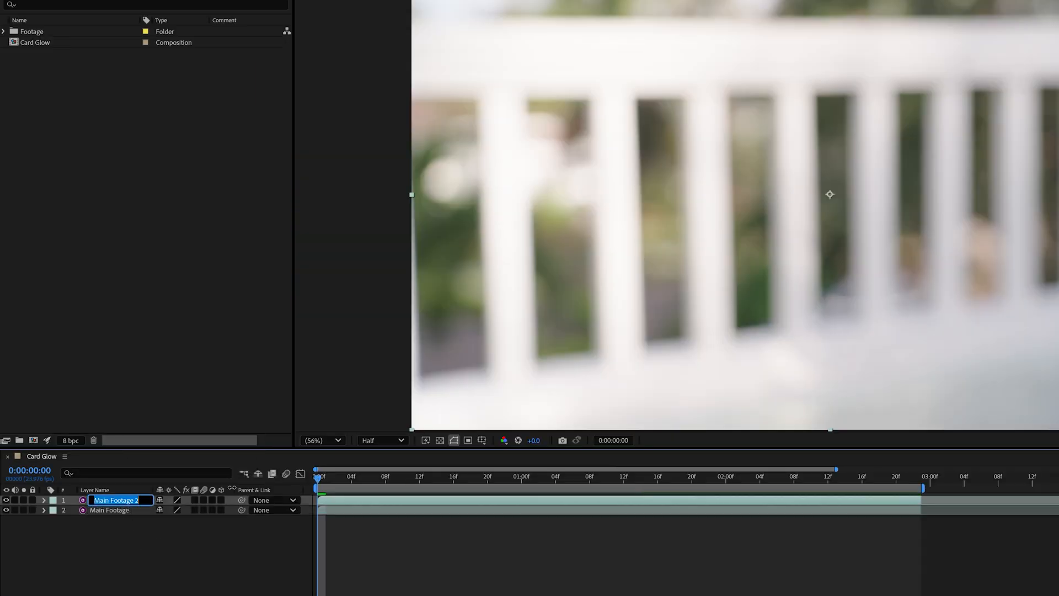
pyautogui.write('Card Mask')
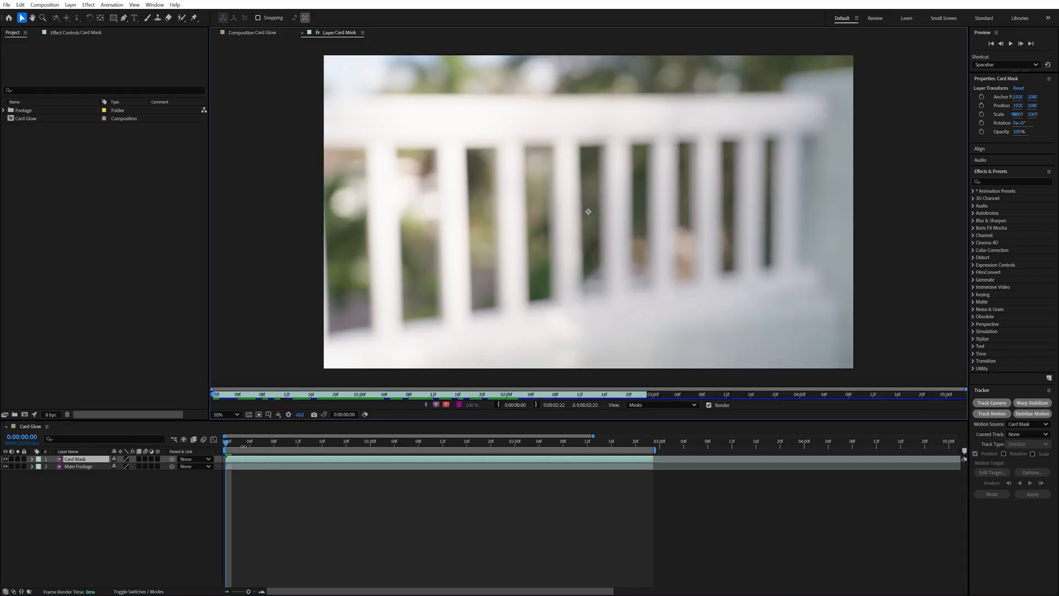
pyautogui.click(327, 445)
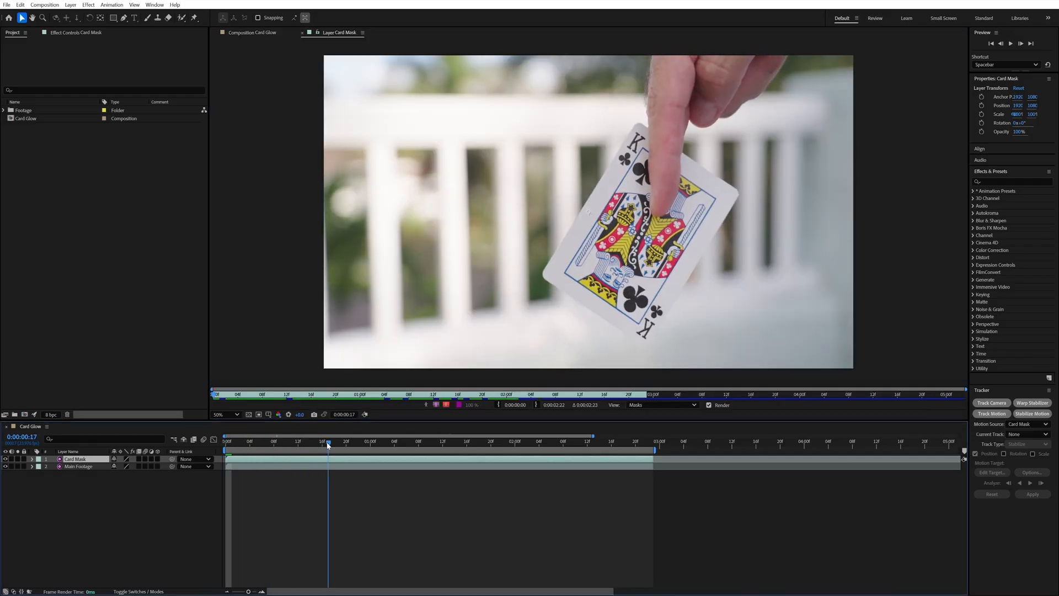
# Paint a Roto Brush matte over the king of clubs, then return to the composition view.
pyautogui.click(180, 17)
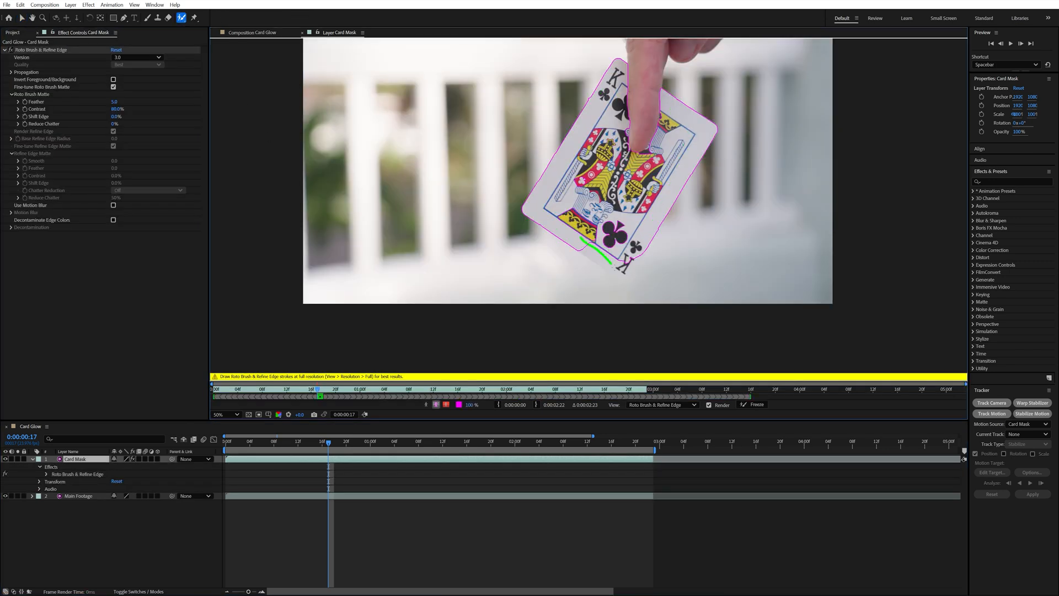
pyautogui.click(223, 413)
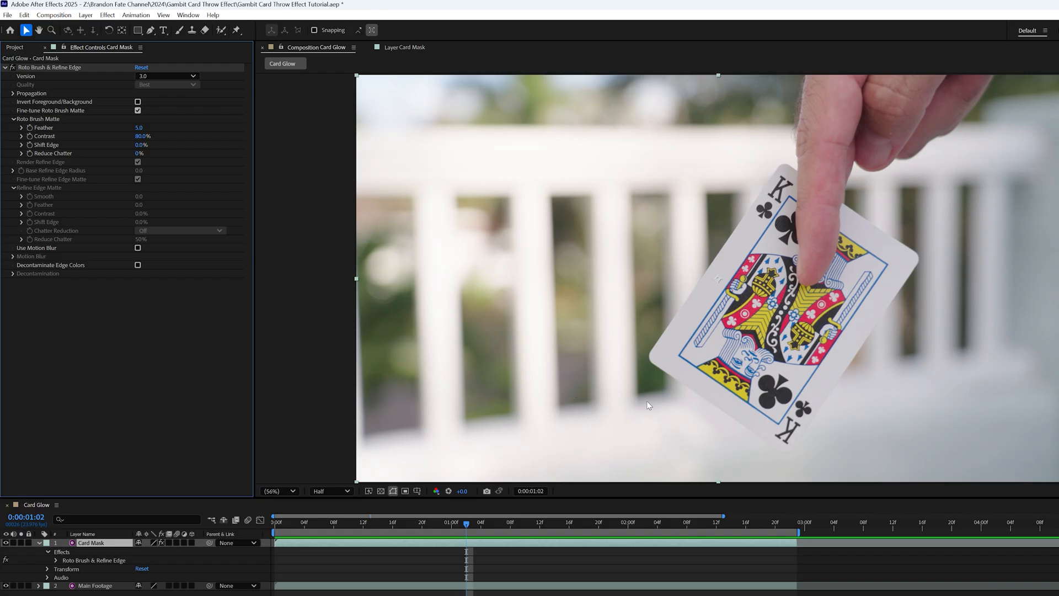
pyautogui.doubleClick(139, 128)
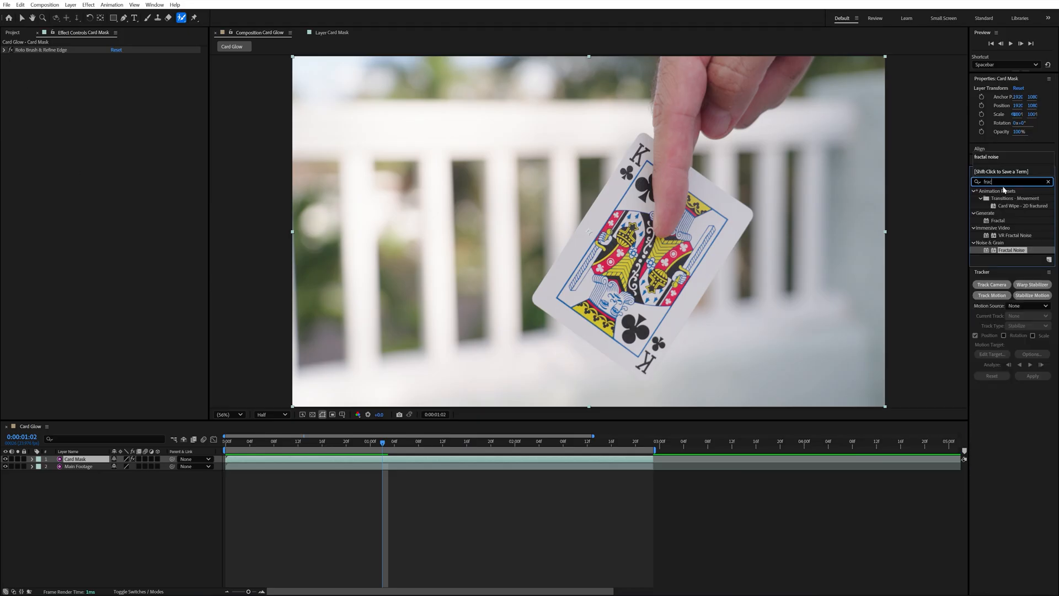
# Apply Fractal Noise as Turbulent Smooth, Contrast 50, Scale 200, Opacity 25%, with Evolution keyframed across the clip.
pyautogui.write('fractal noise')
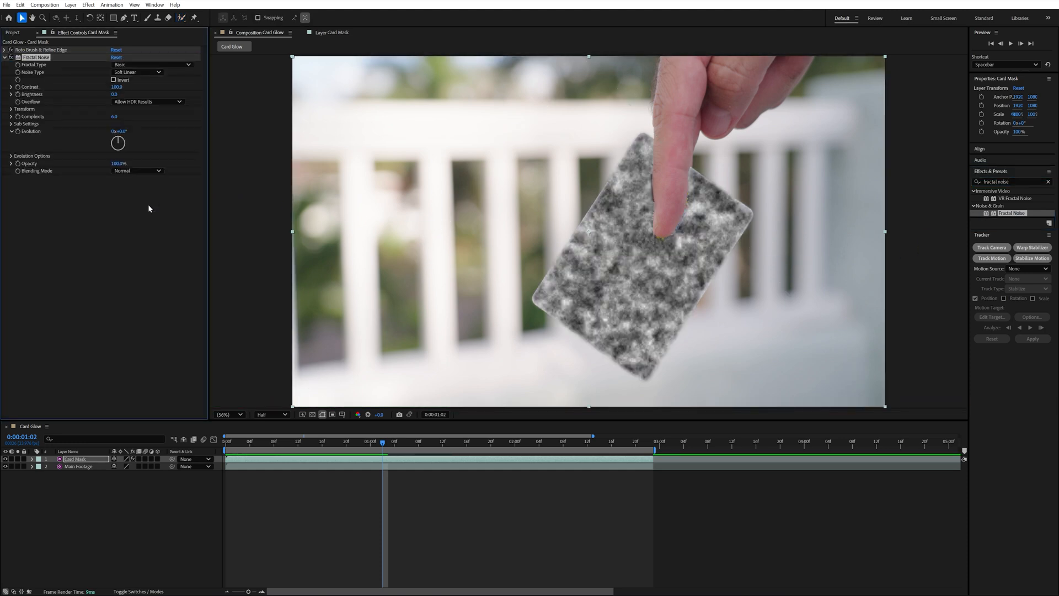
pyautogui.moveTo(650, 208)
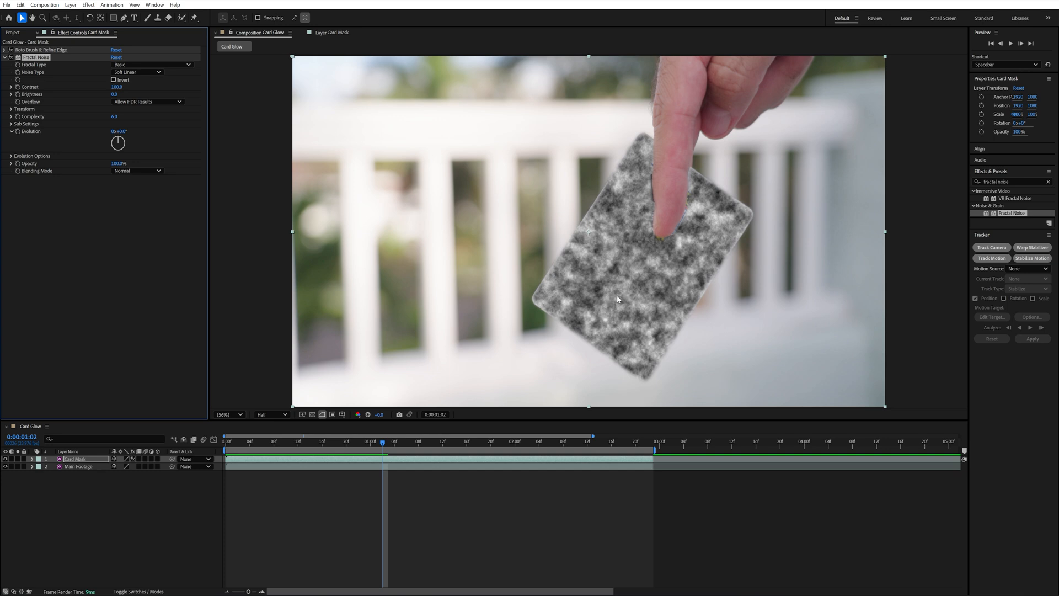
pyautogui.moveTo(645, 257)
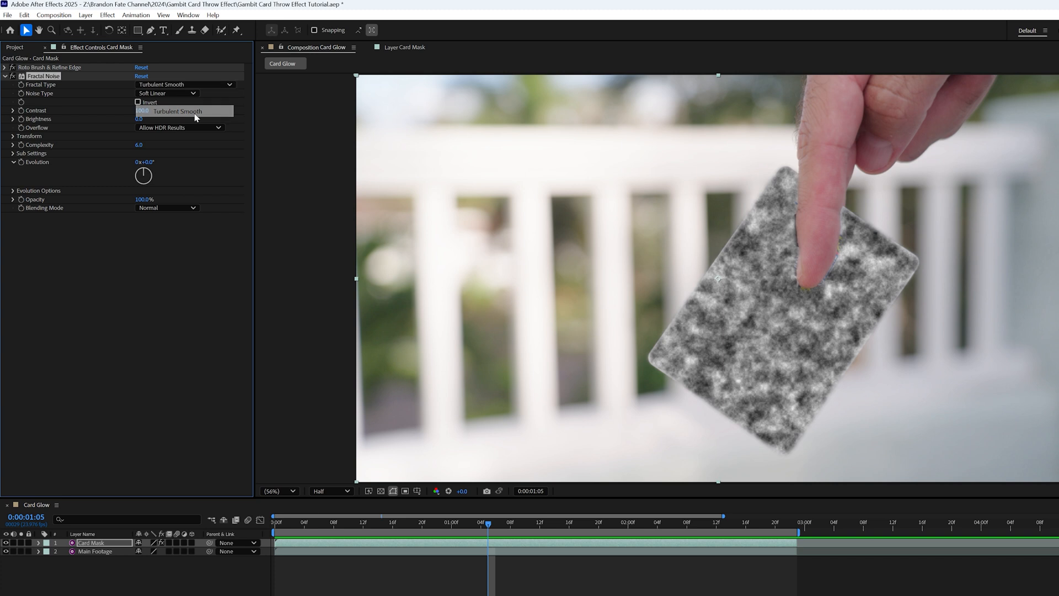
pyautogui.write('50')
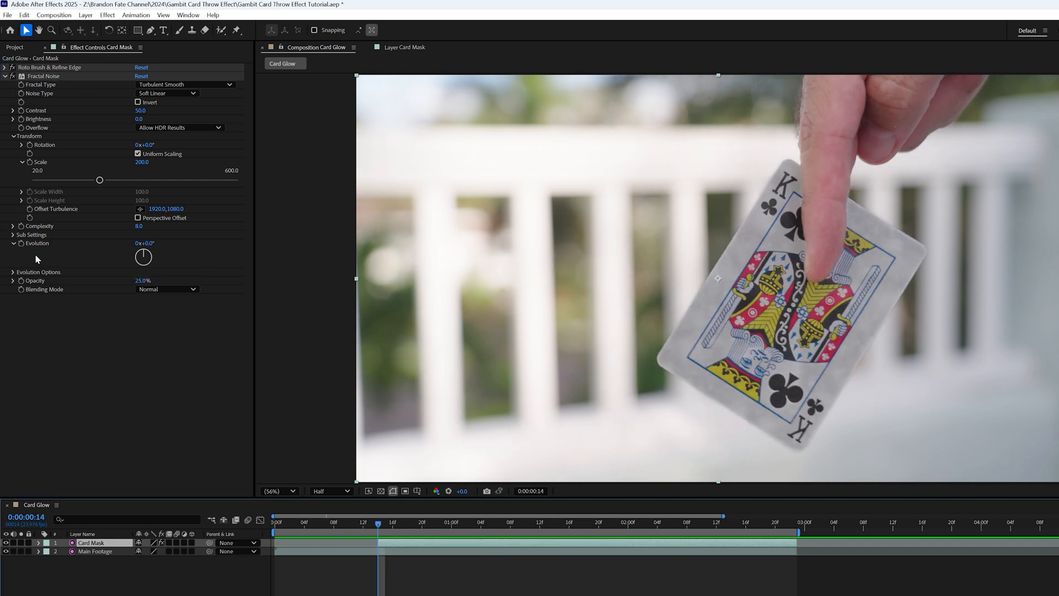
pyautogui.click(787, 521)
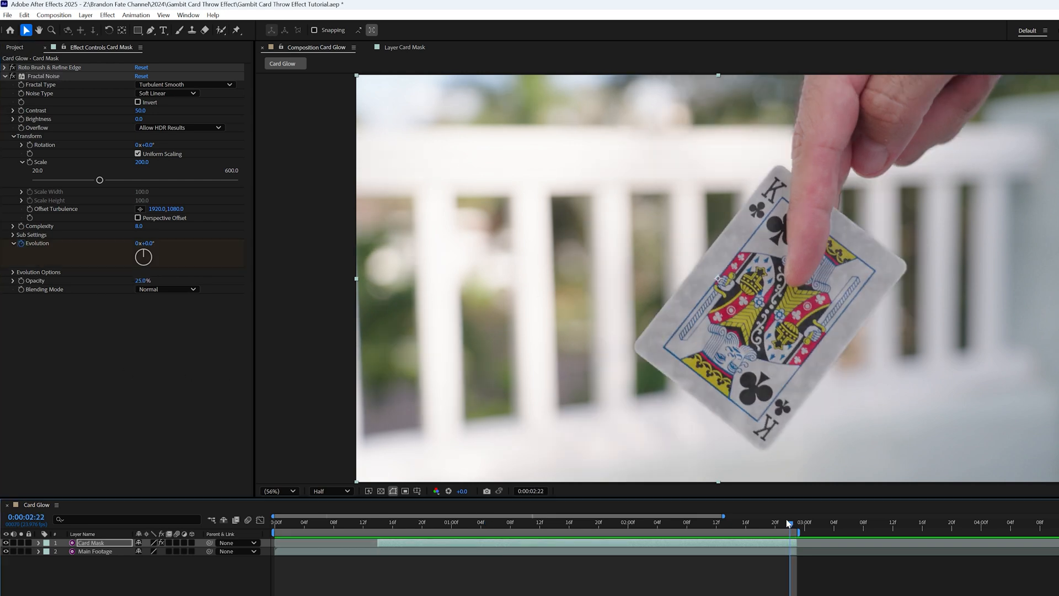
pyautogui.click(144, 243)
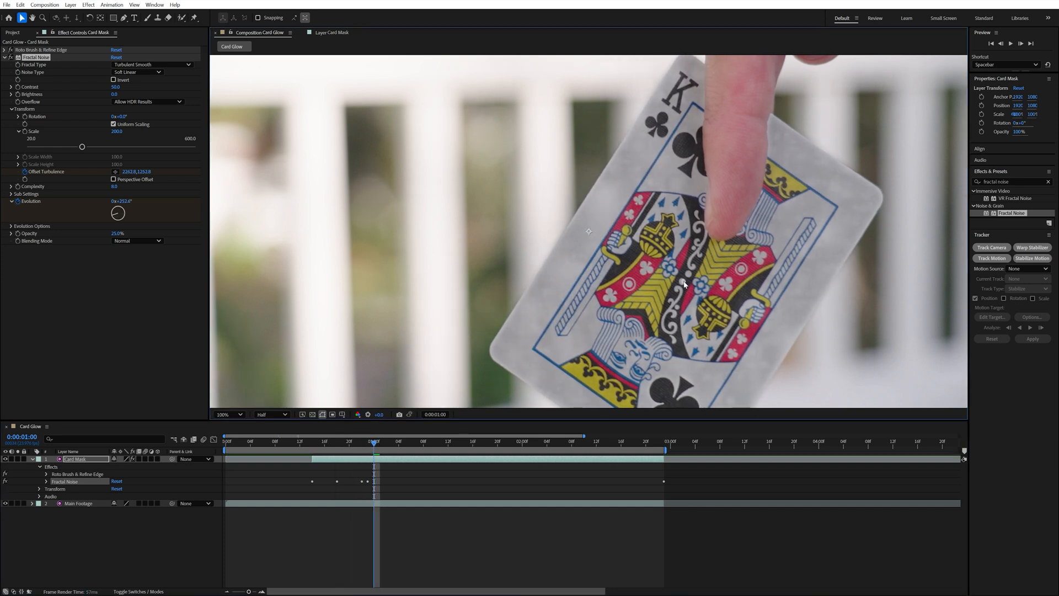
# Apply a Glow with large radius 120 using custom A & B colours, the first set to purple.
pyautogui.write('glow')
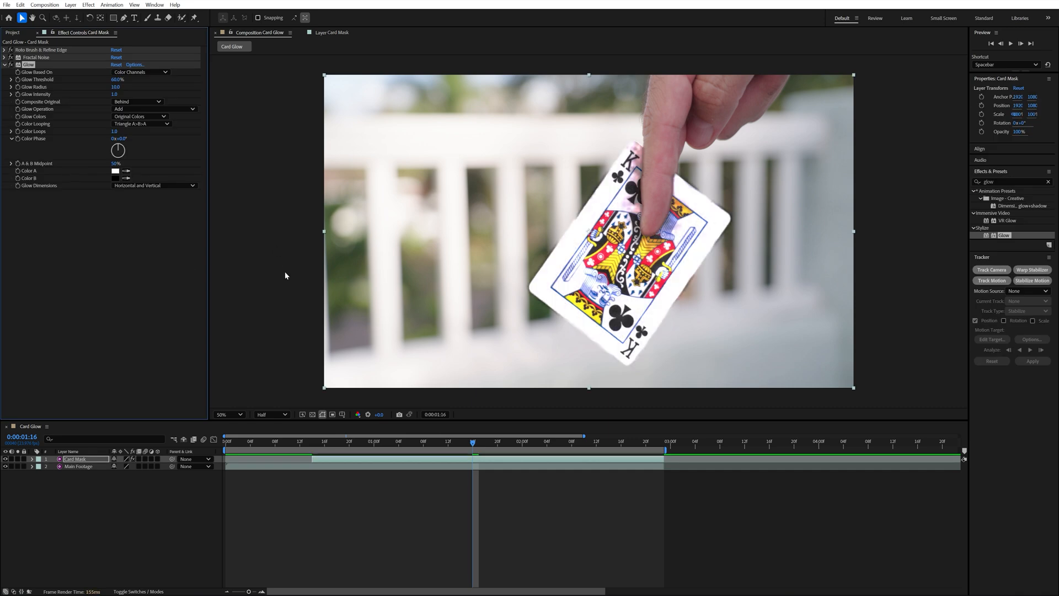
pyautogui.moveTo(120, 79); pyautogui.dragTo(118, 79)
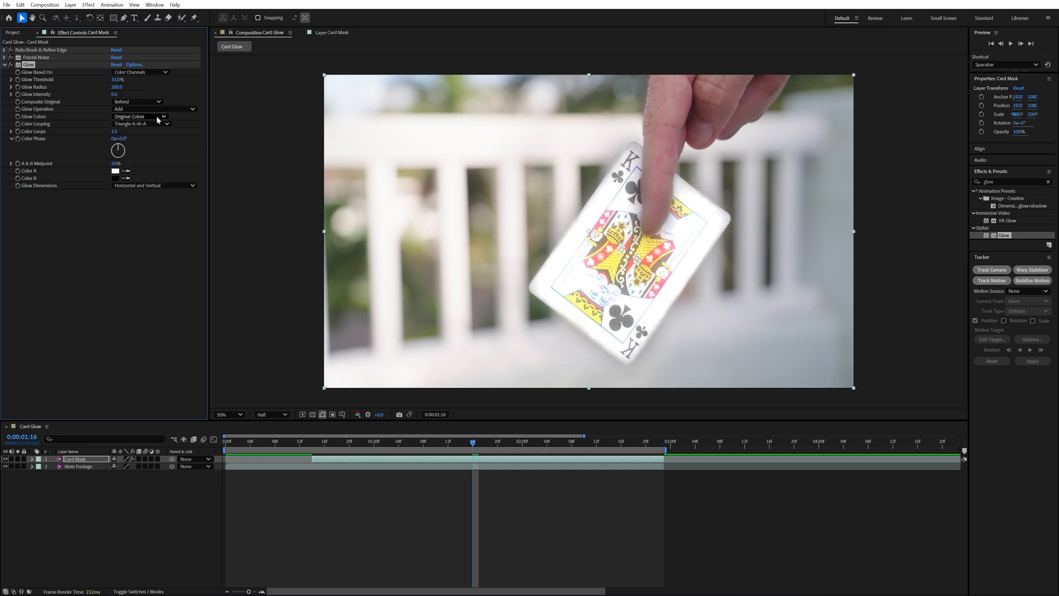
pyautogui.click(139, 116)
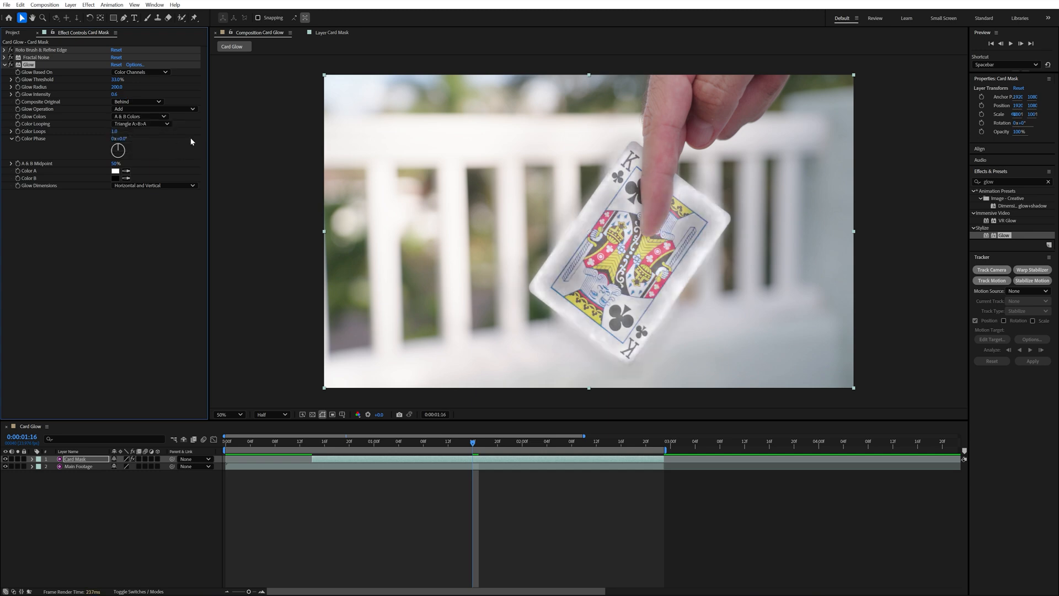
pyautogui.click(115, 171)
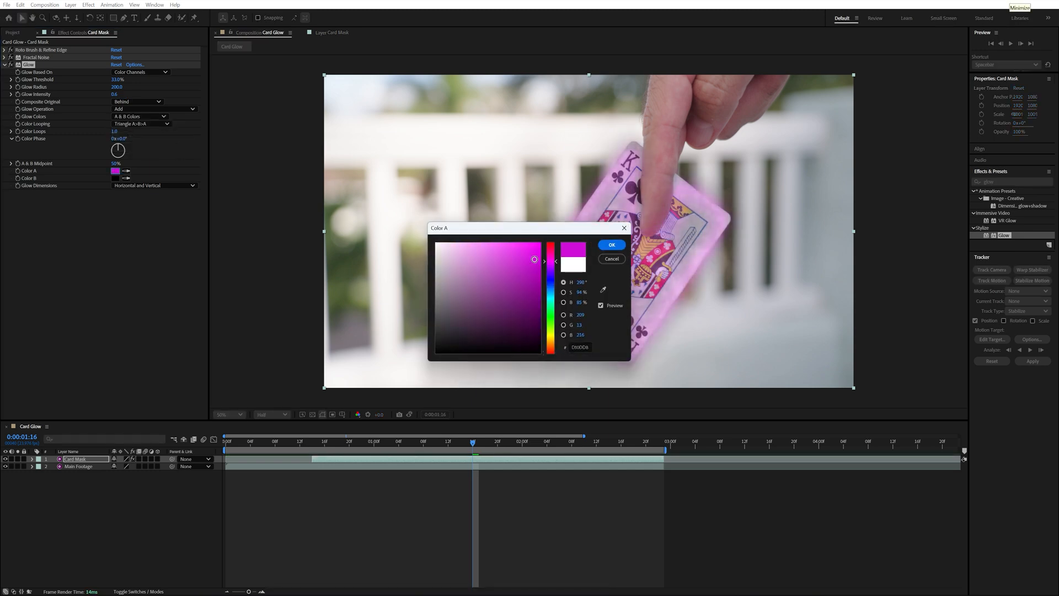
pyautogui.click(611, 245)
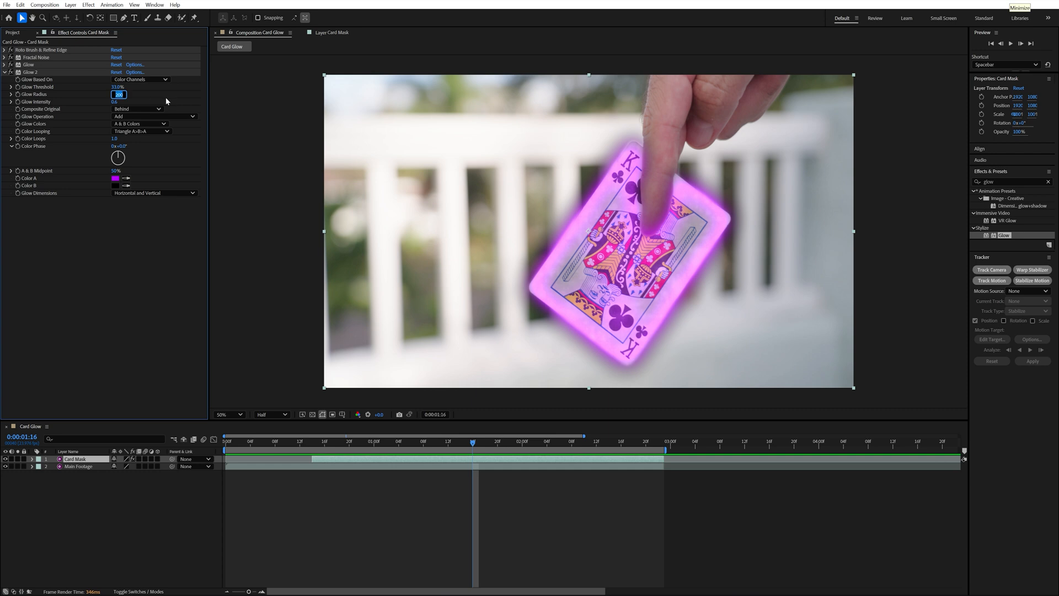
pyautogui.write('120.')
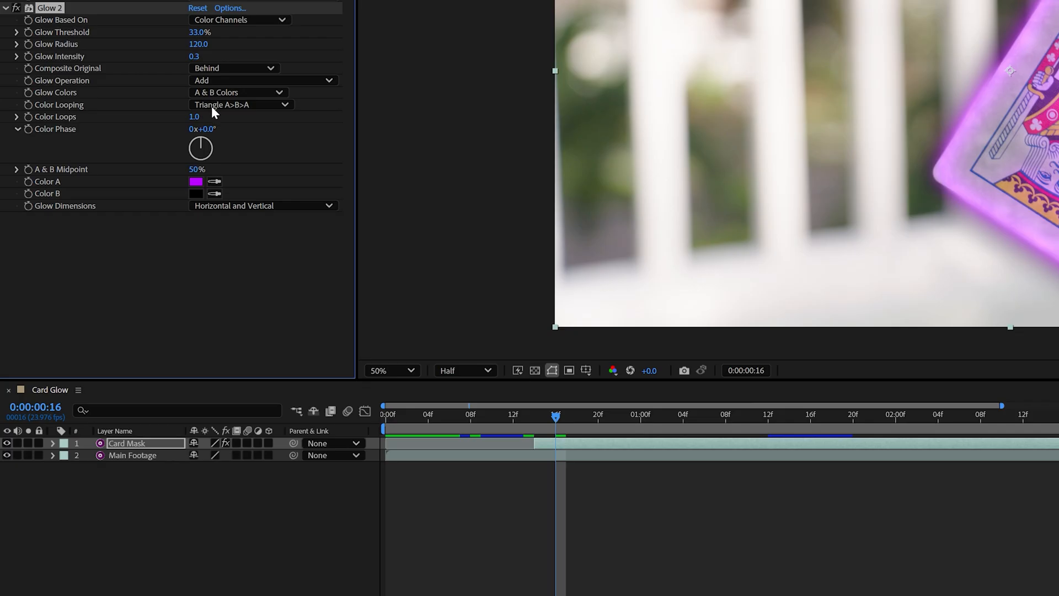
# Set the second glow colour to white and add a Tint effect below the glows.
pyautogui.click(196, 181)
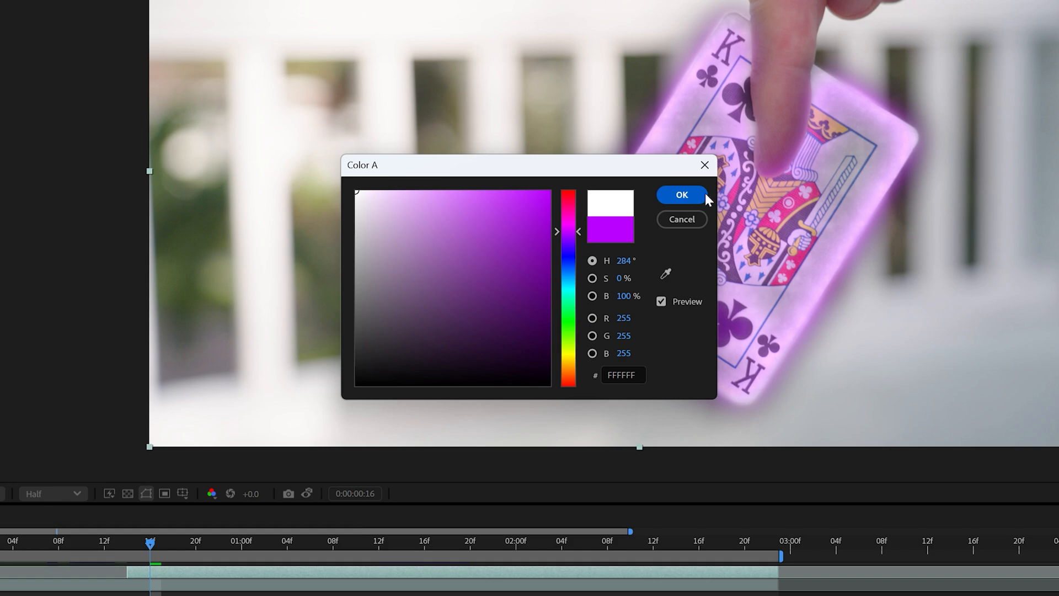
pyautogui.click(682, 194)
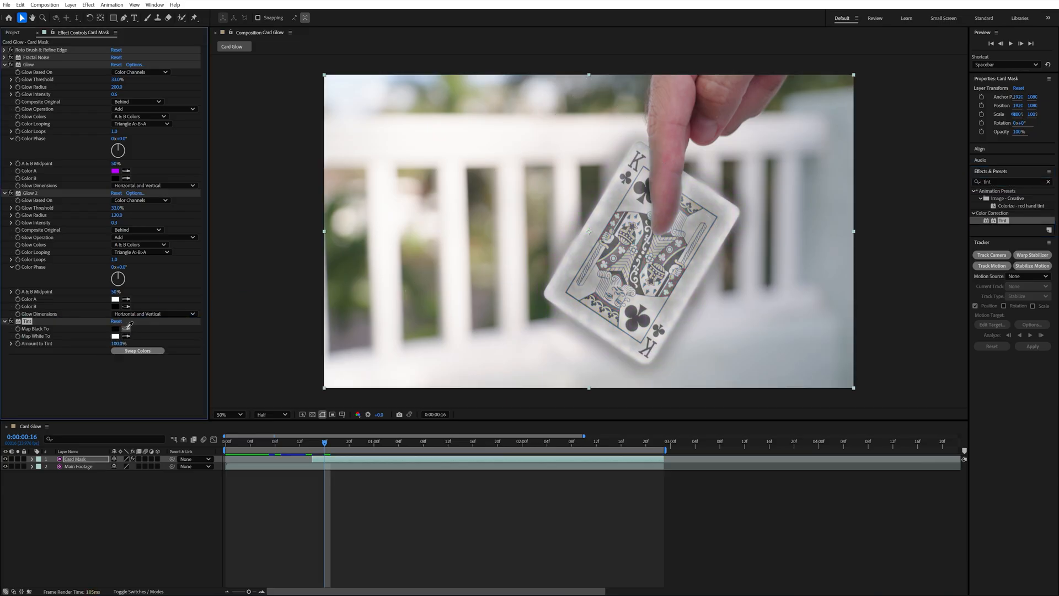
pyautogui.click(118, 344)
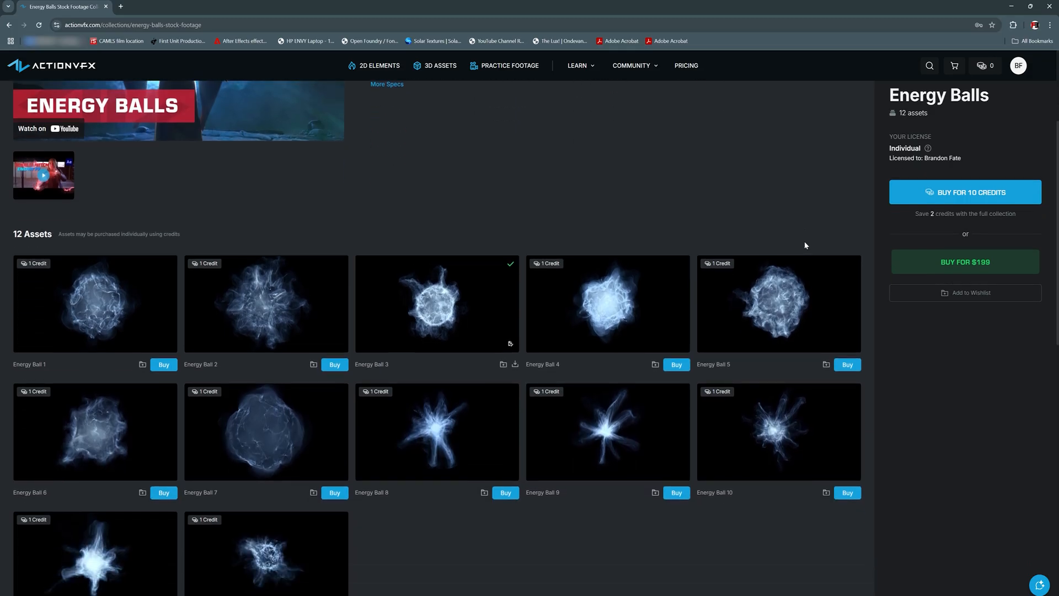
# Download the Energy Ball 3 clip from the ActionVFX Energy Balls page.
pyautogui.click(437, 302)
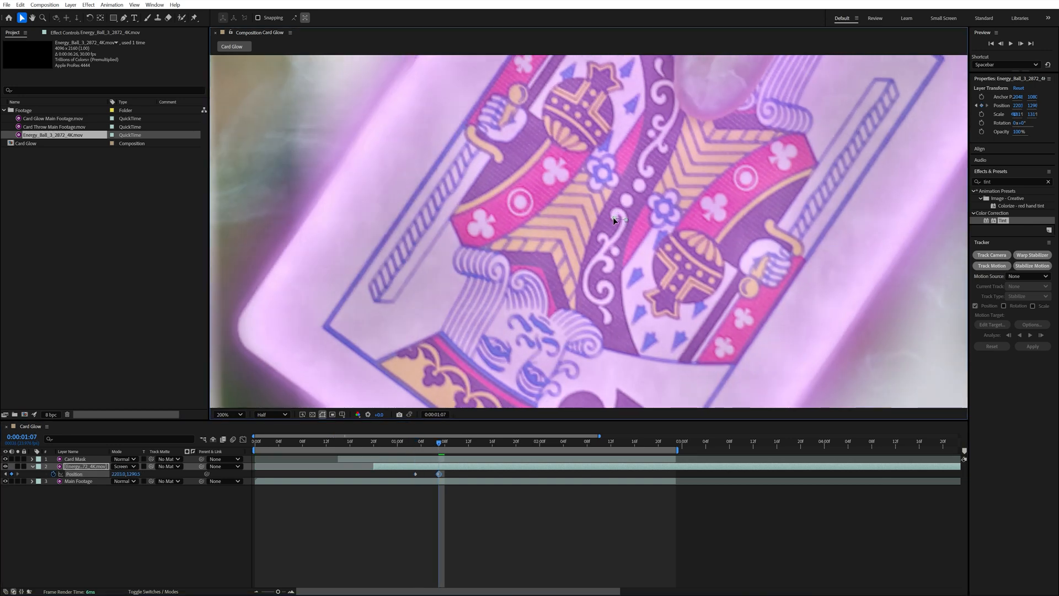
# Set the Energy Ball layer to Screen mode, scale it down, mask it to the card at ~29% opacity.
pyautogui.click(503, 442)
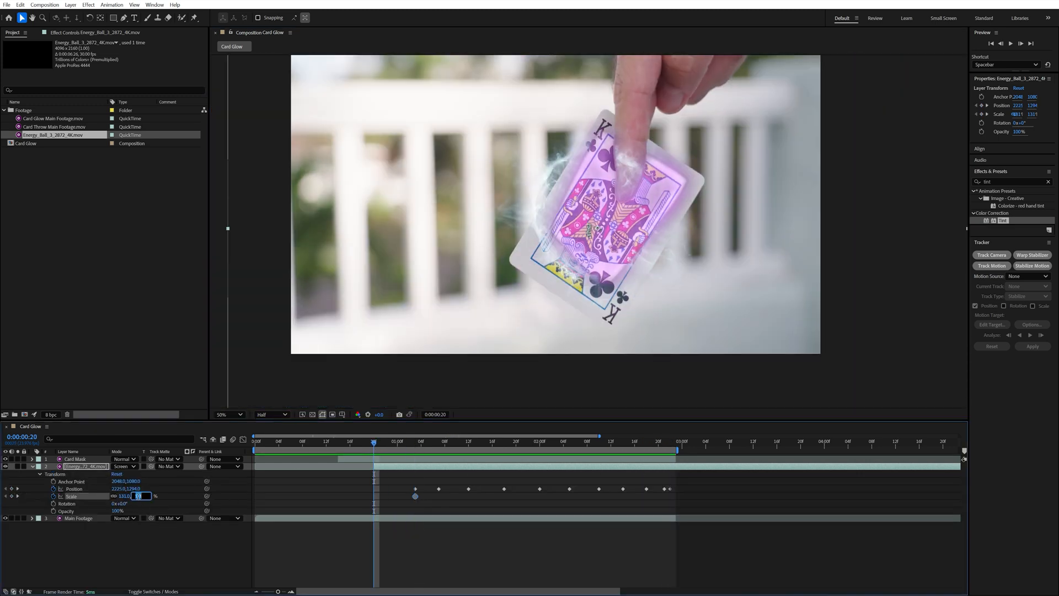
pyautogui.click(420, 441)
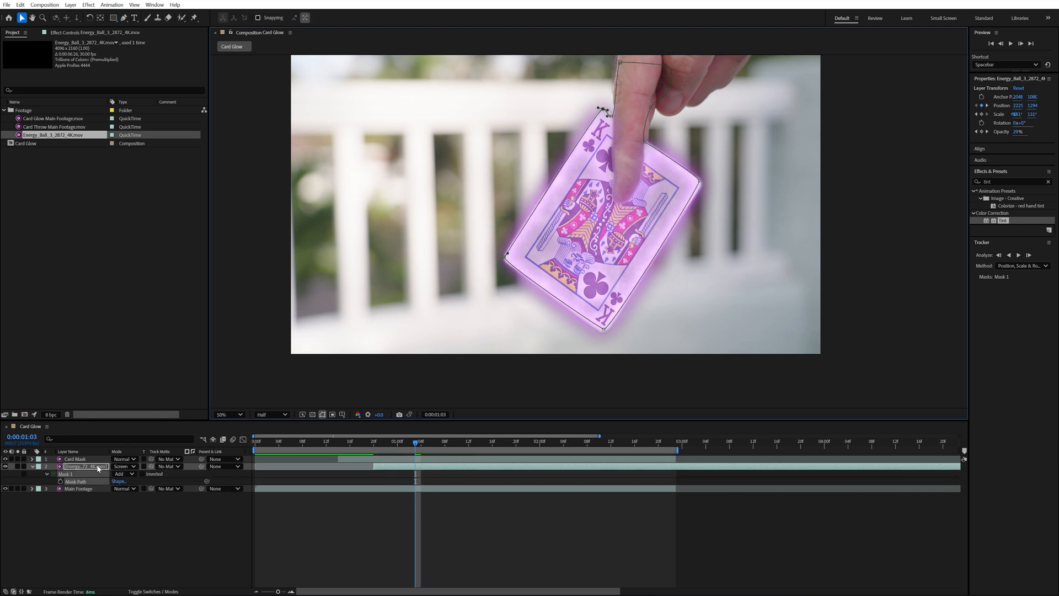
pyautogui.click(125, 473)
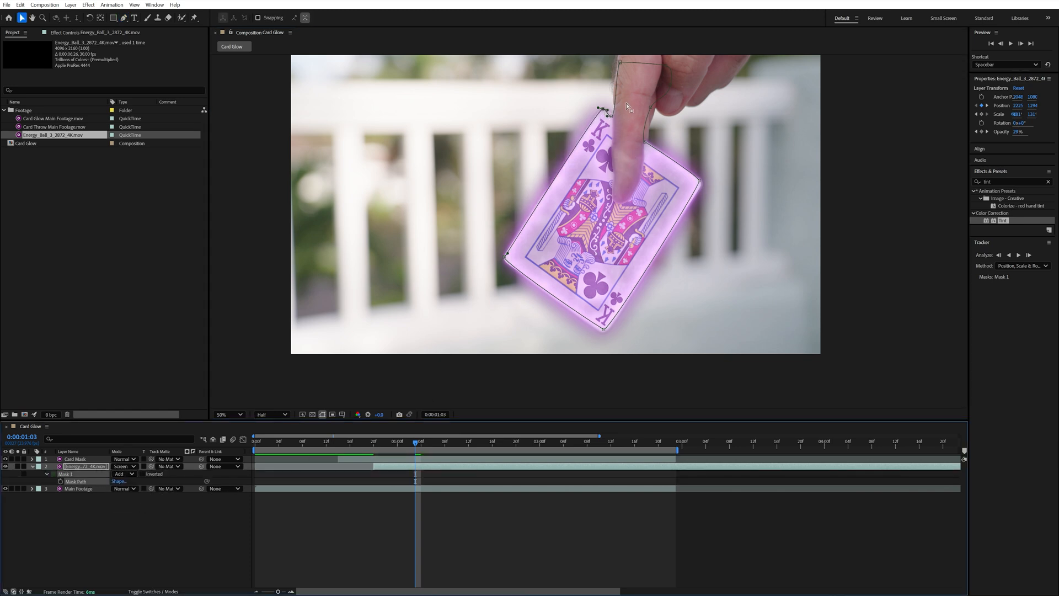
pyautogui.click(492, 441)
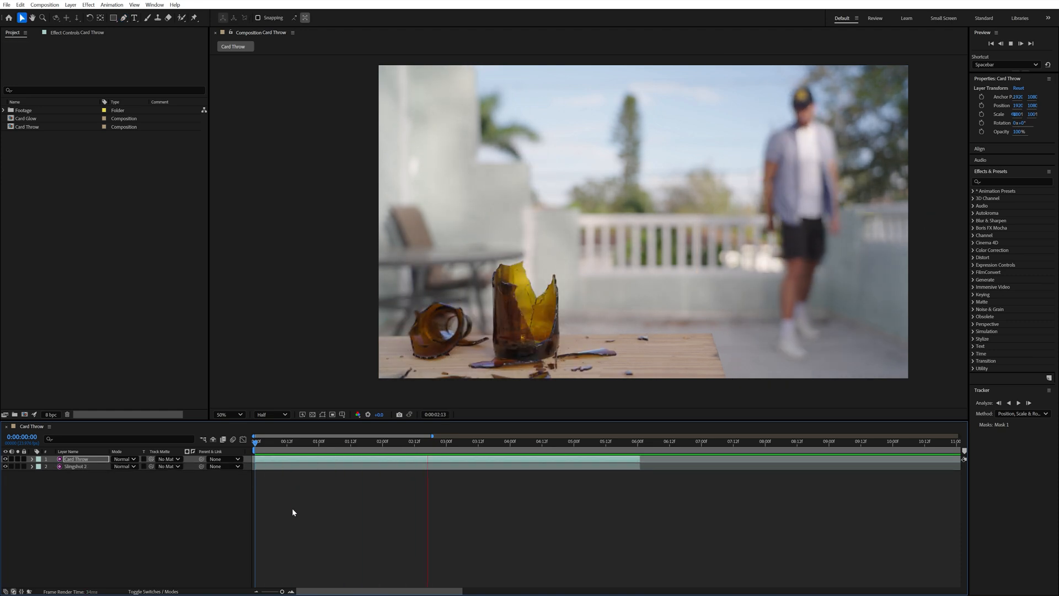
# Add Card Freeze Frame.mp4 above the bottle footage and freeze it on its current frame.
pyautogui.click(362, 441)
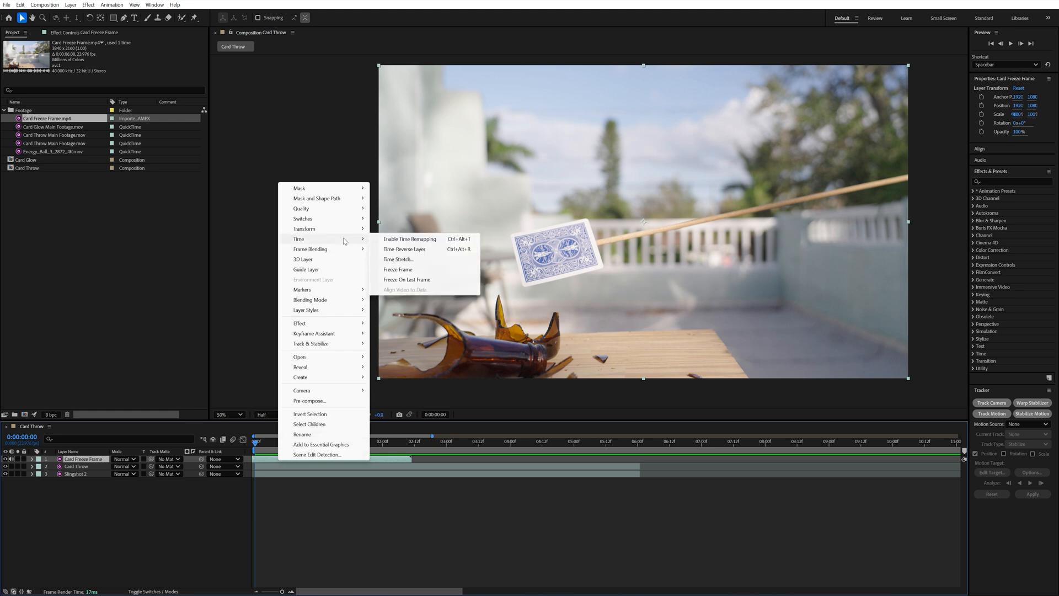
pyautogui.click(409, 238)
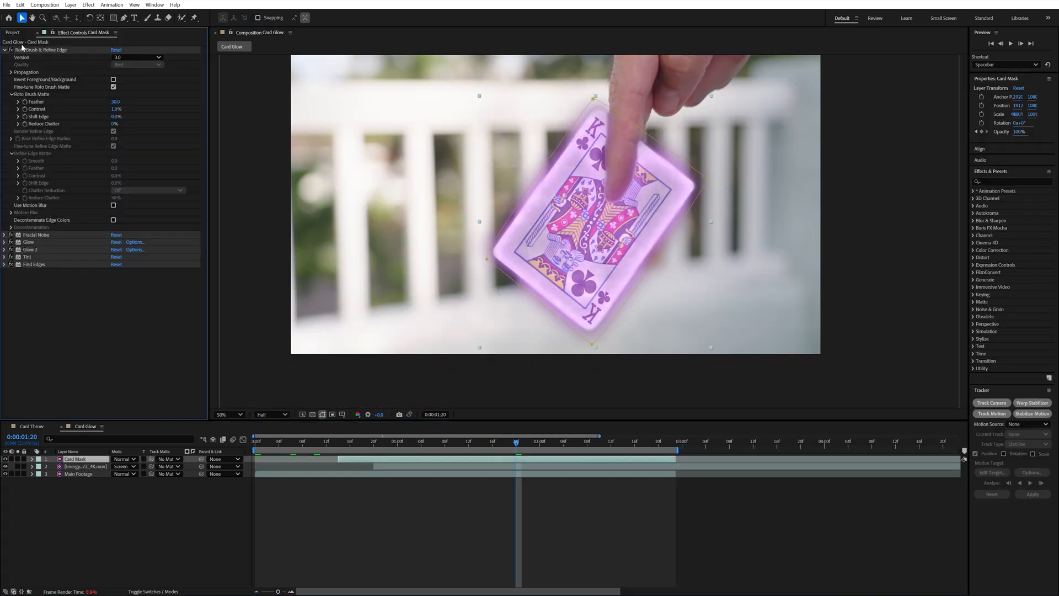
# Select the Fractal Noise and Glow effects on Card Mask to copy onto Card Freeze Frame 2.
pyautogui.click(4, 50)
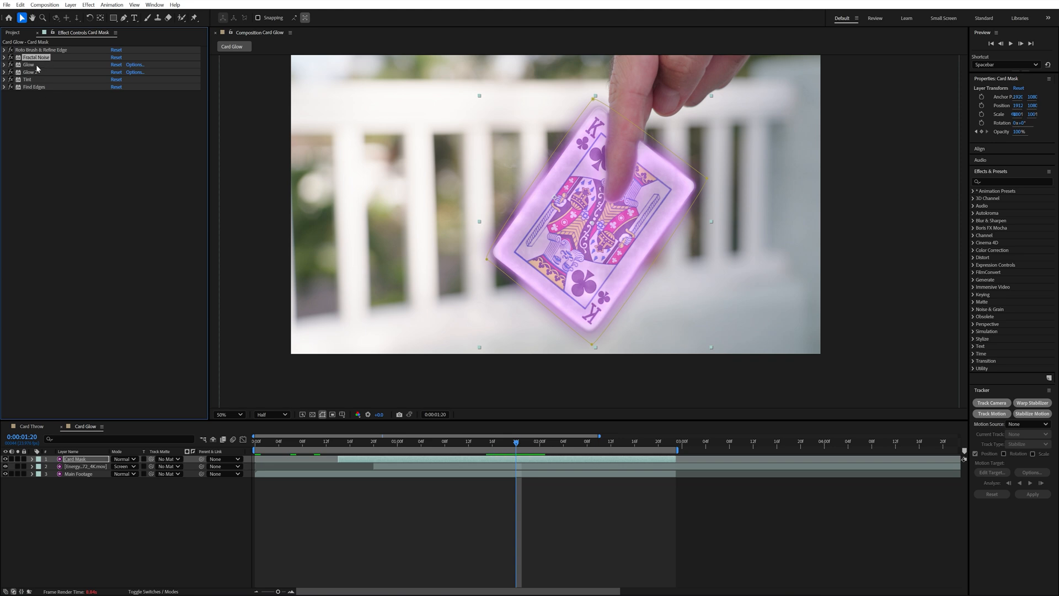
pyautogui.click(32, 426)
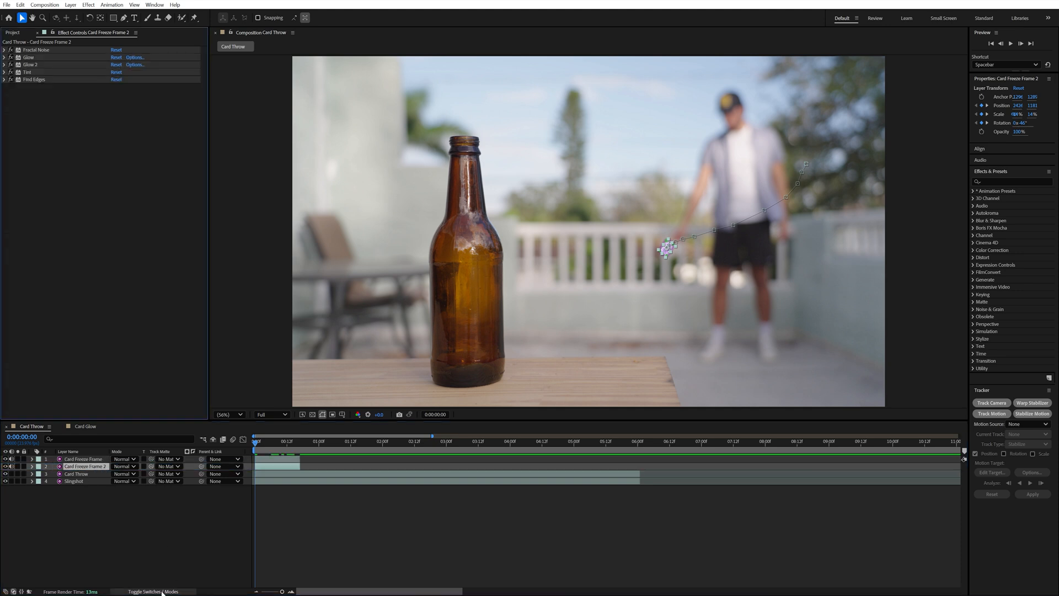
# Show layer switches and enable the 3D switch on Card Freeze Frame 2.
pyautogui.click(152, 592)
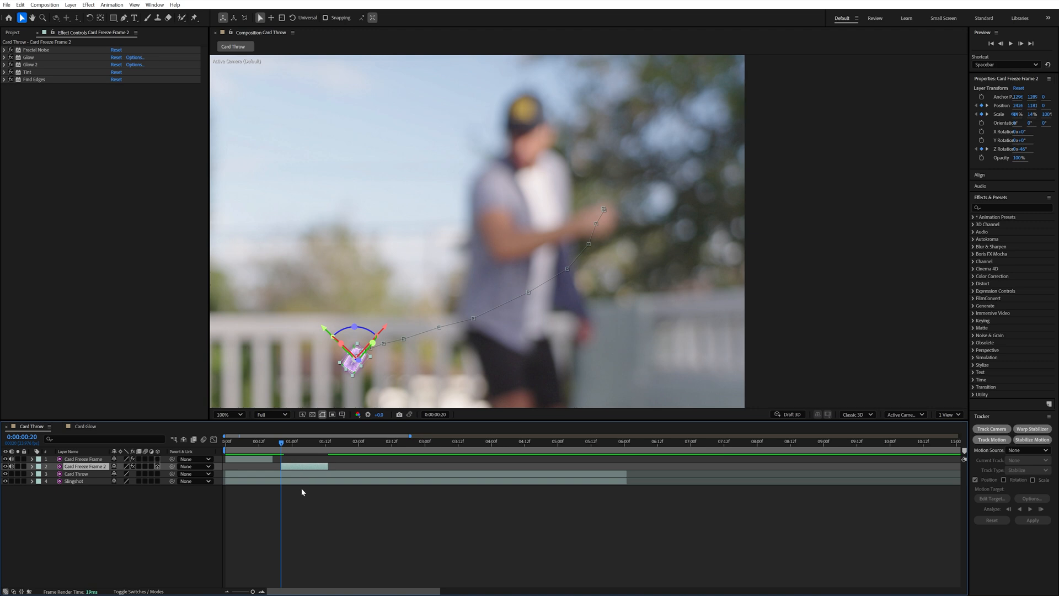
pyautogui.click(30, 467)
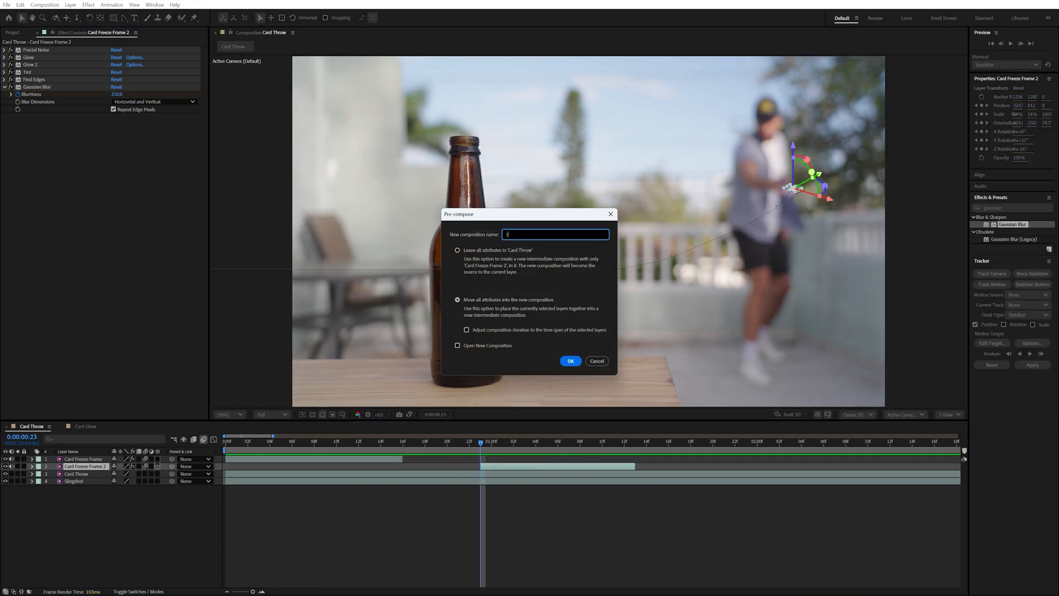
# Name the precomp '3d Card Freeze Frame' and apply Echo with decay ~0.57 and an Echo Operator chosen.
pyautogui.click(570, 361)
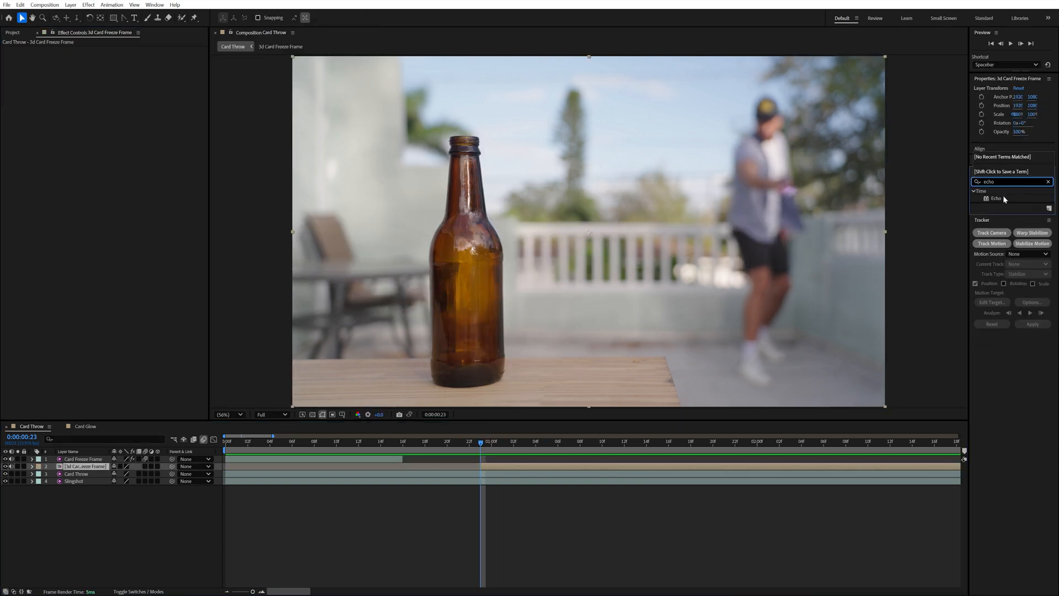
pyautogui.doubleClick(995, 197)
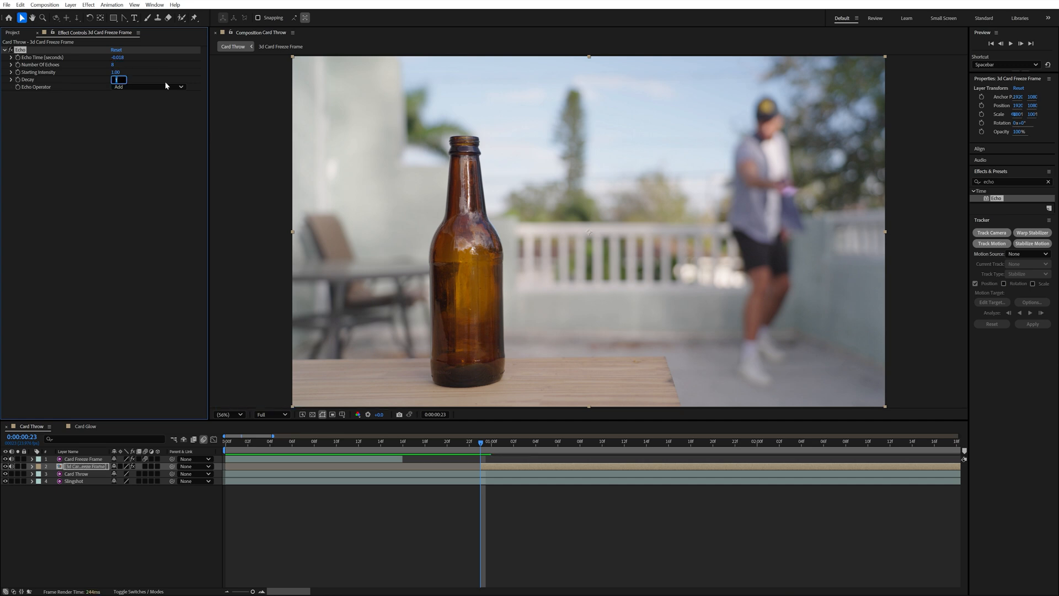
pyautogui.click(148, 86)
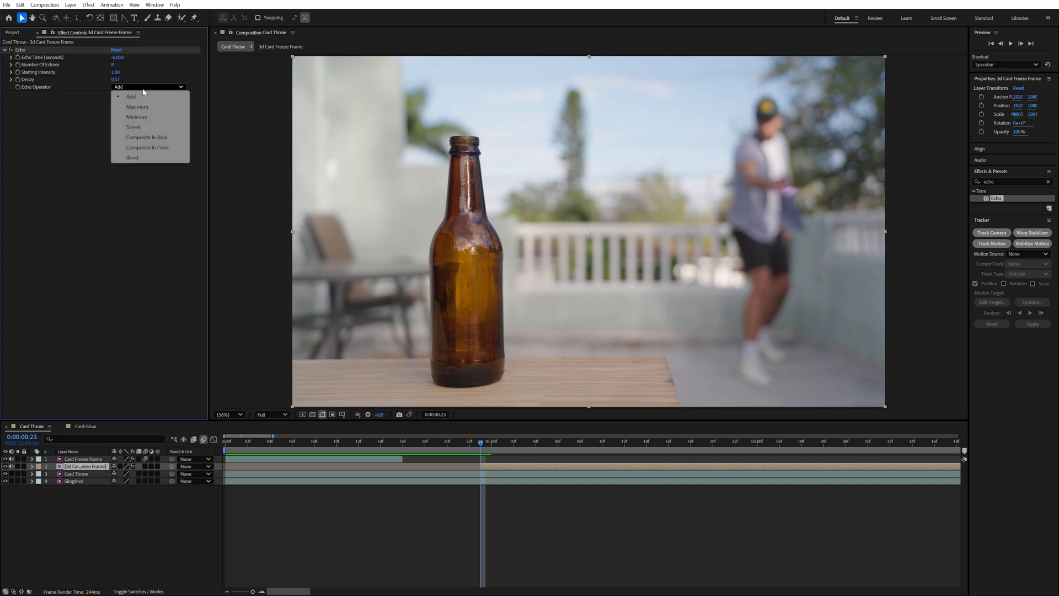